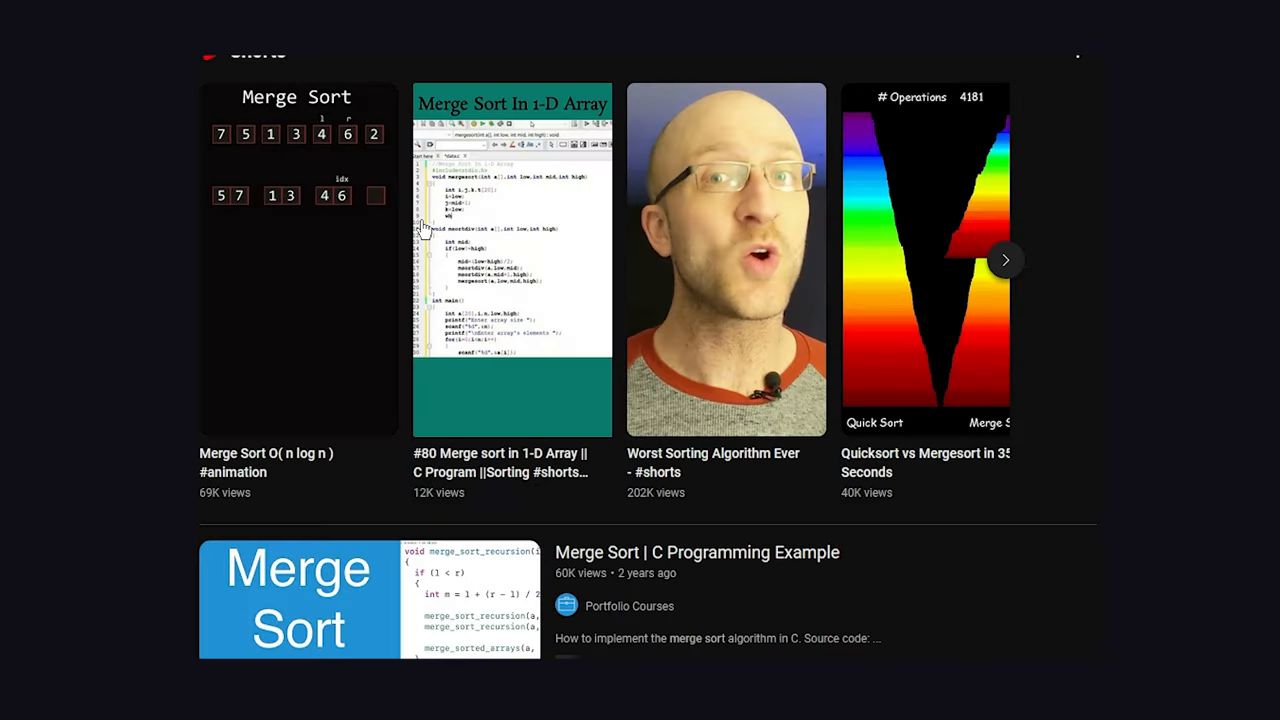
{"action": "scroll", "scroll_direction": "down", "scroll_amount": 3}
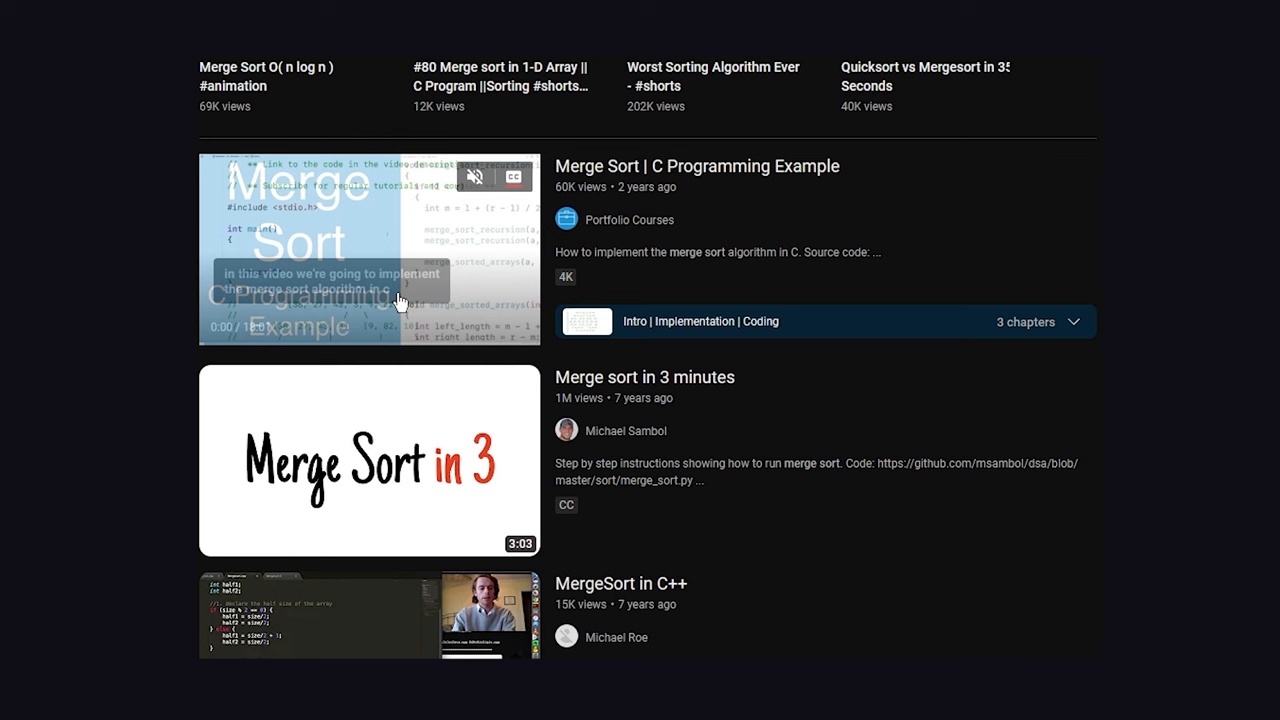
{"action": "scroll", "scroll_direction": "down", "scroll_amount": 3}
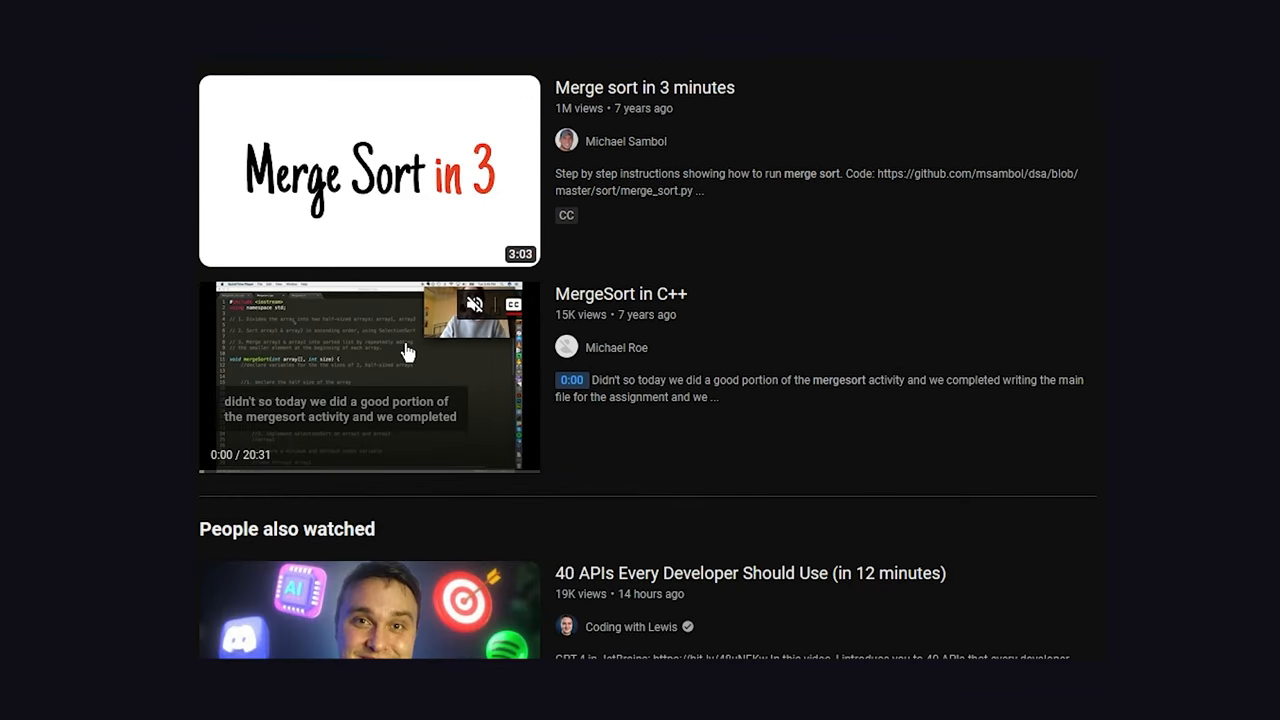
{"action": "scroll", "scroll_direction": "down", "scroll_amount": 3}
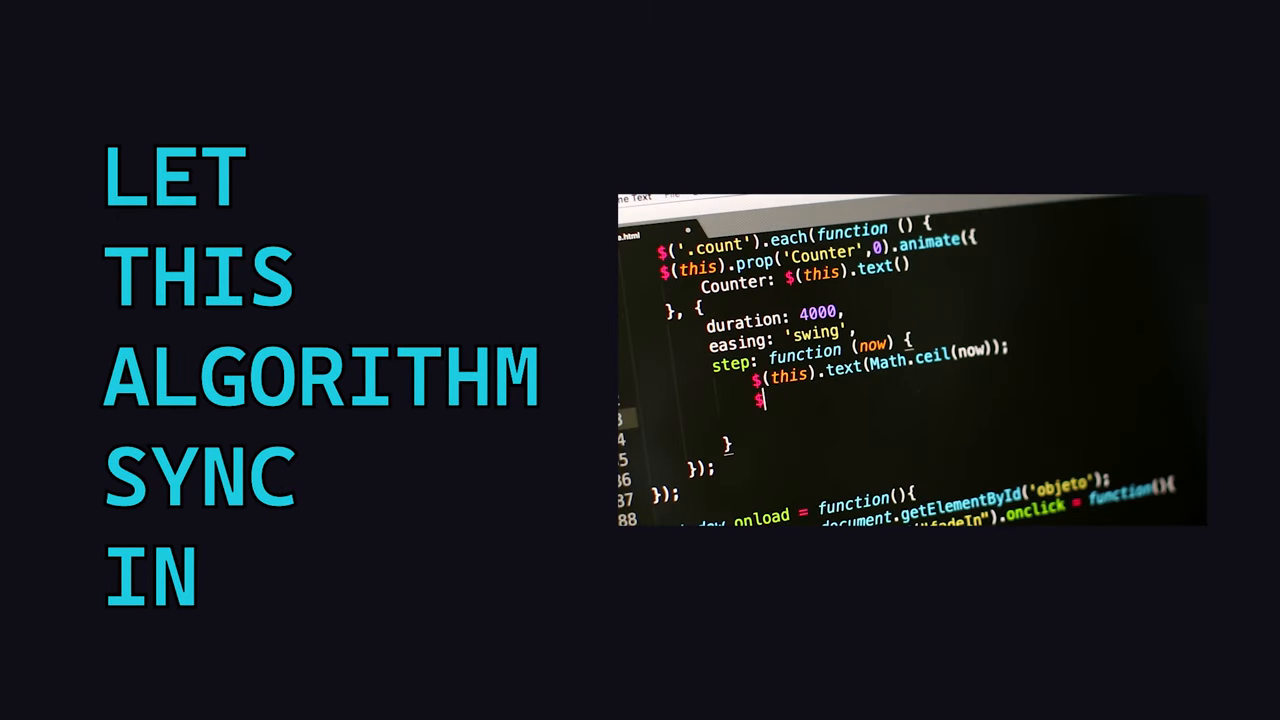
{"action": "type", "text": "t)"}
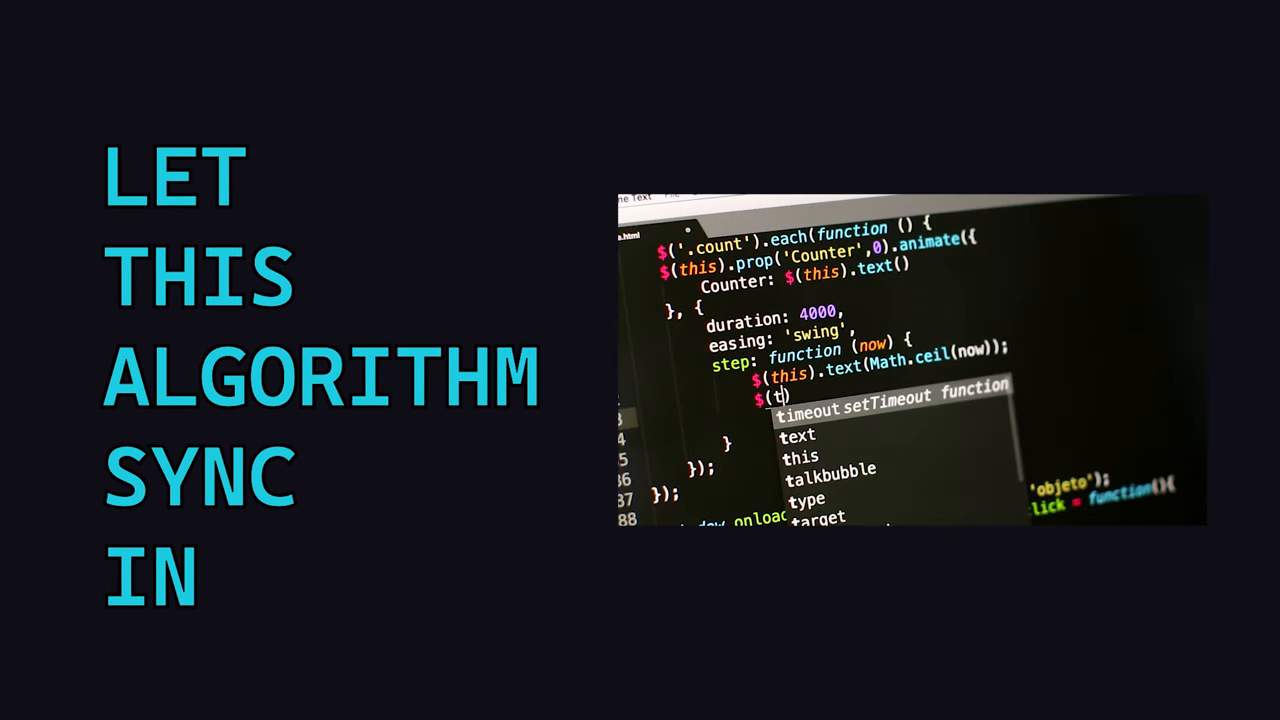